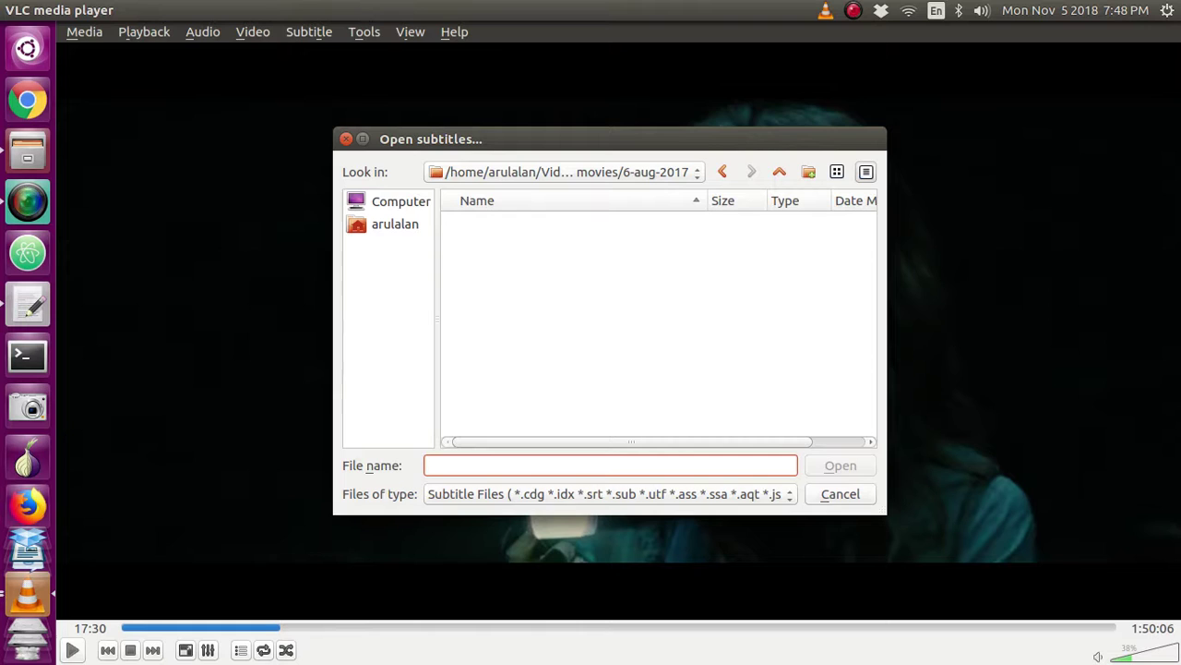
mouse_move(773, 200)
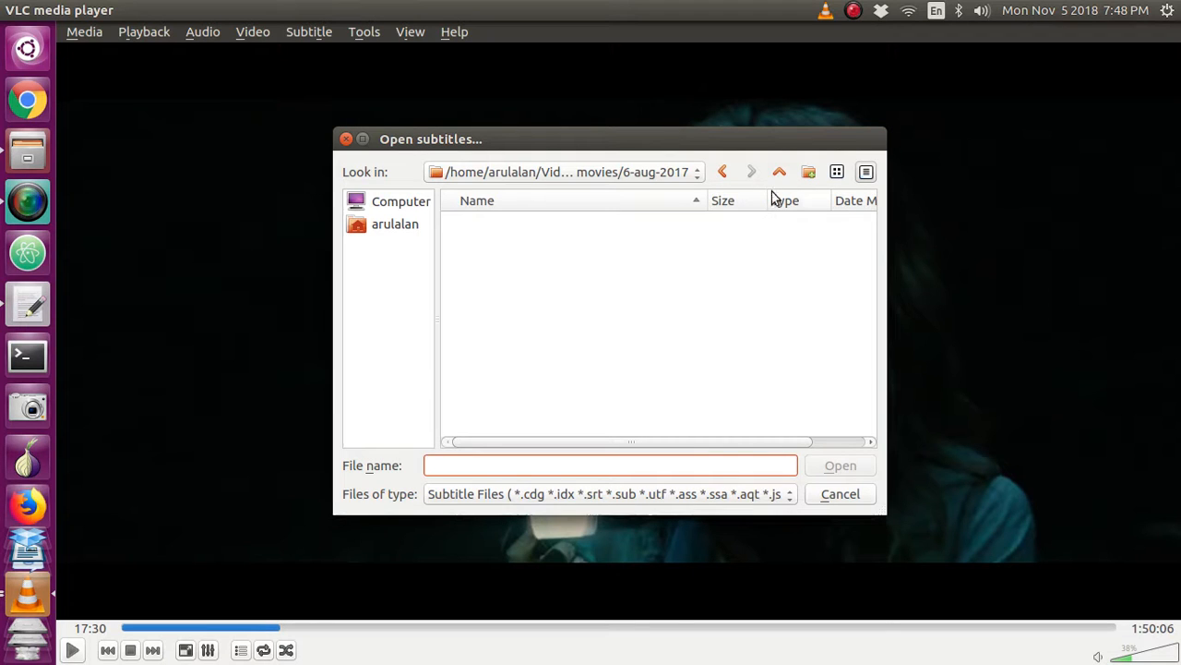
Step: Load The.Mummy.2017.720p.BluRay.x264-YTS.AG.srt from the 'all movies' folder as the subtitle
left_click(779, 171)
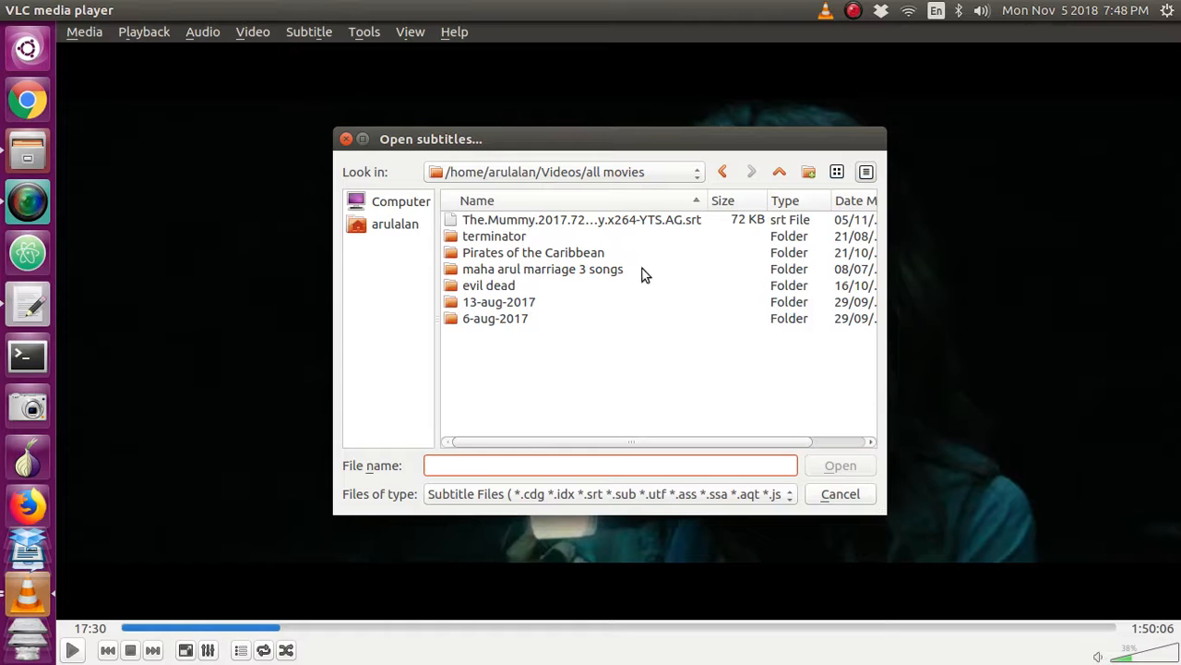
mouse_move(721, 232)
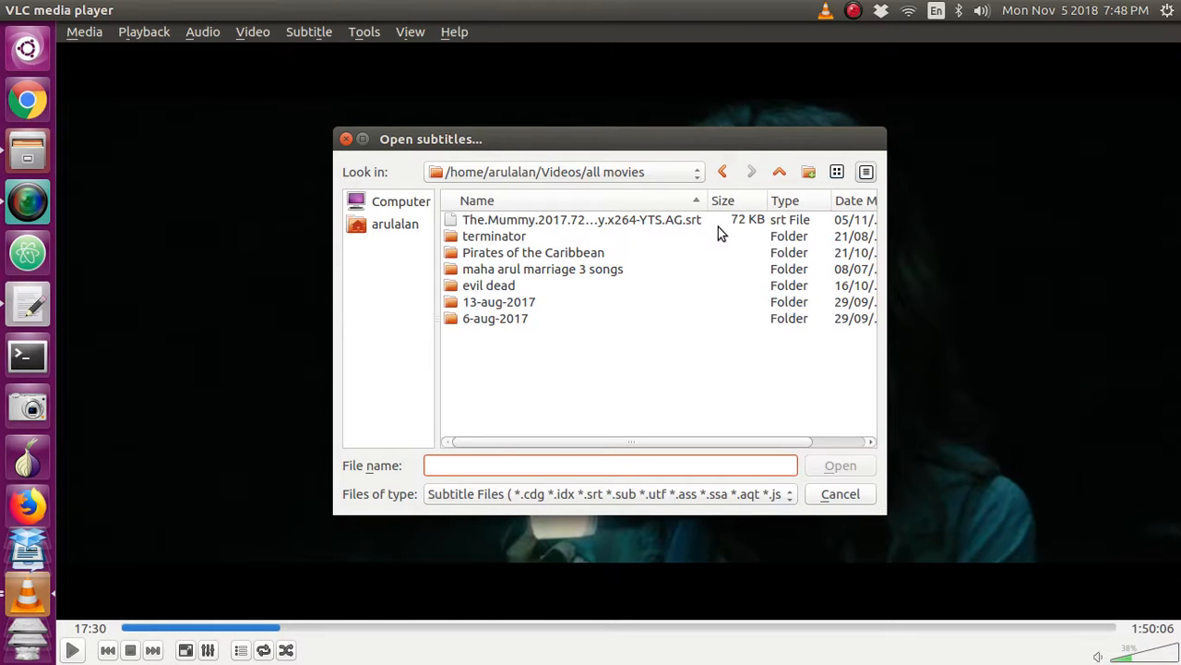
left_click(582, 219)
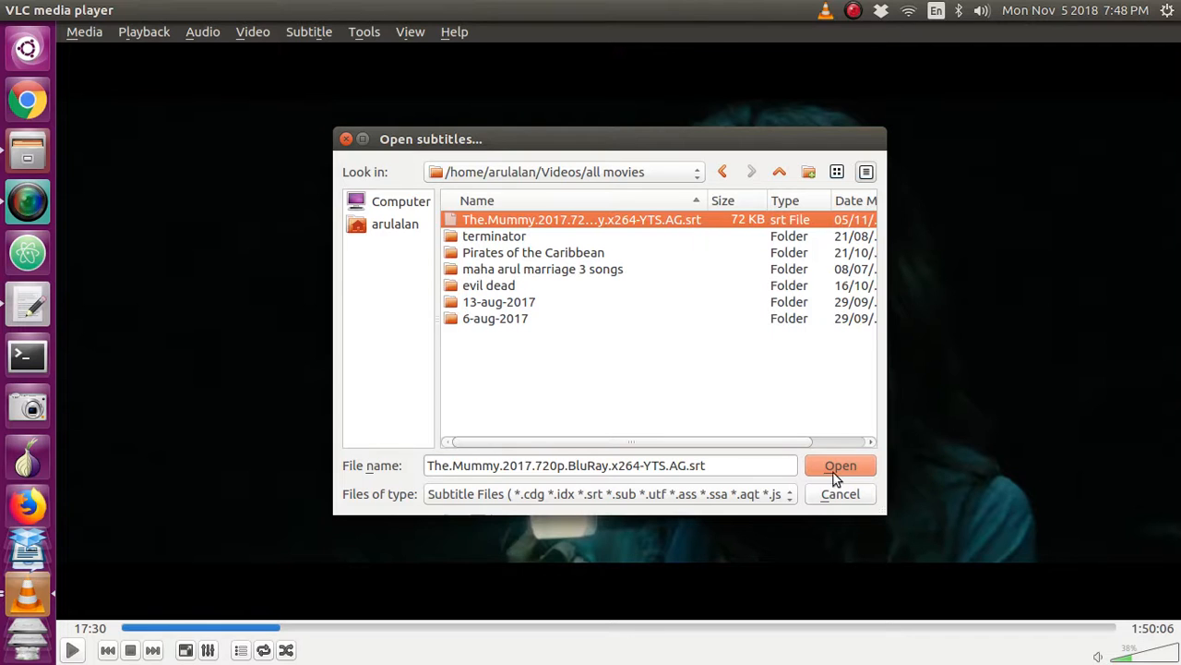
left_click(840, 466)
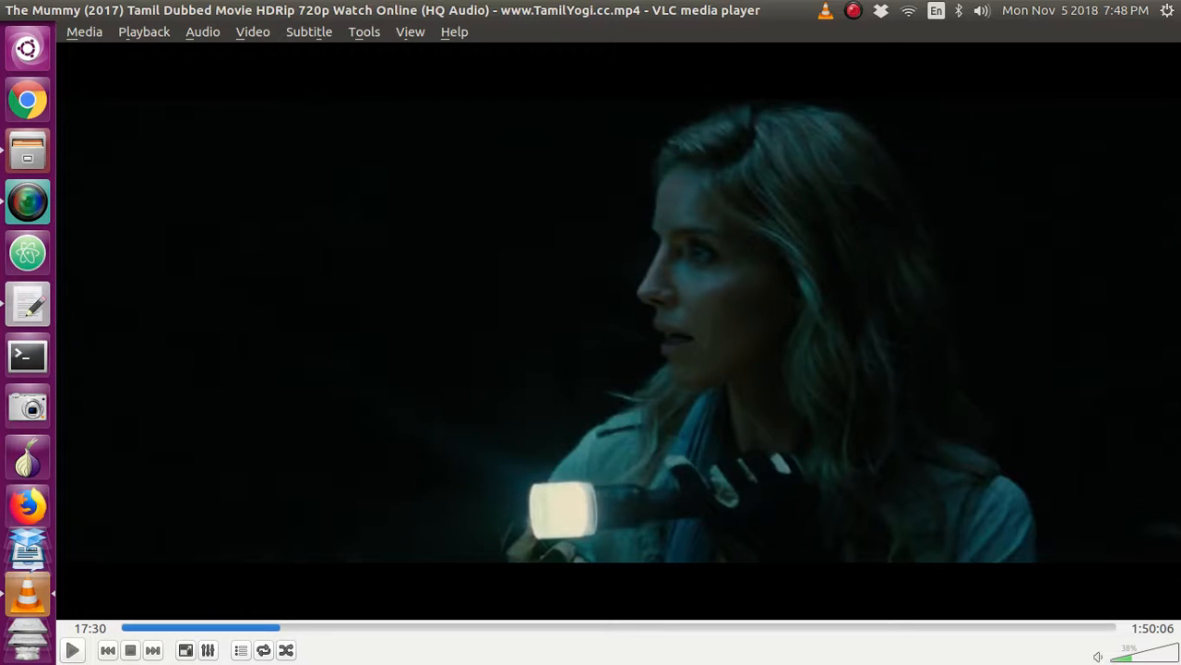
mouse_move(856, 30)
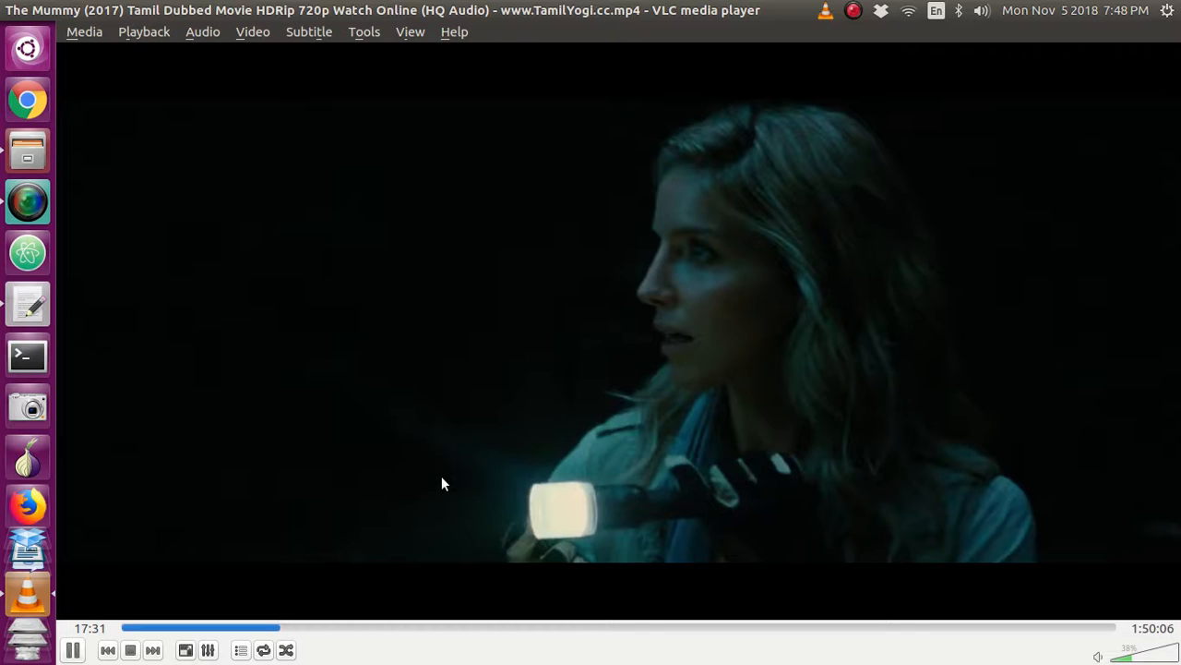
mouse_move(340, 33)
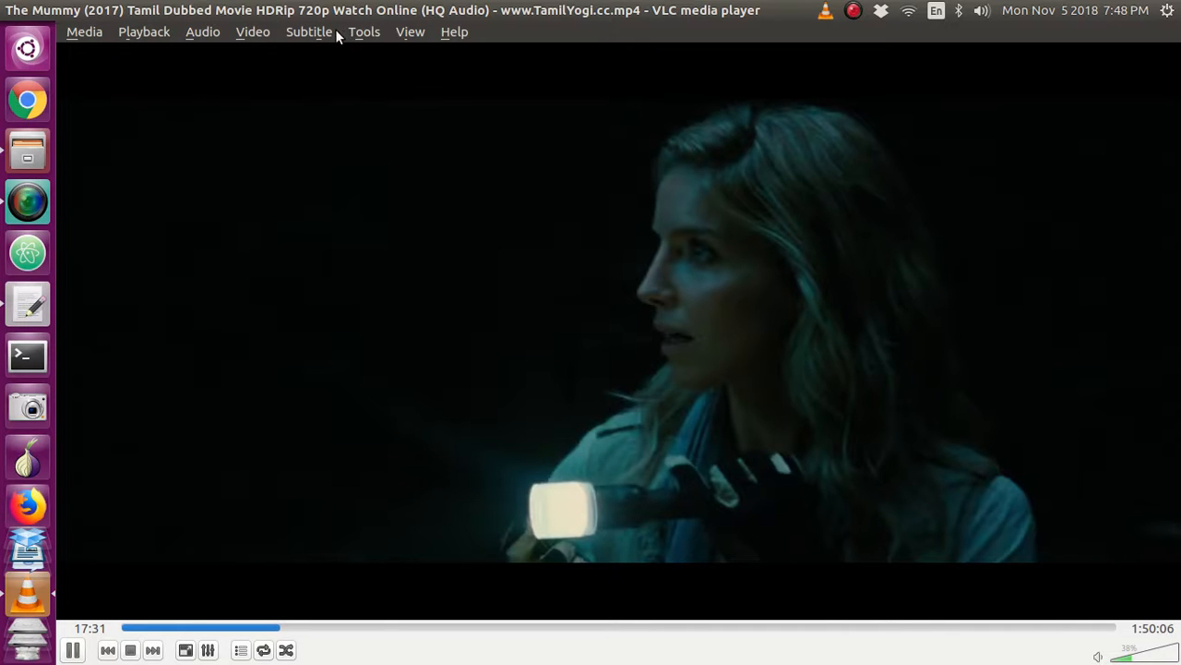
Step: Show the Tools menu while the Mummy movie plays
left_click(363, 32)
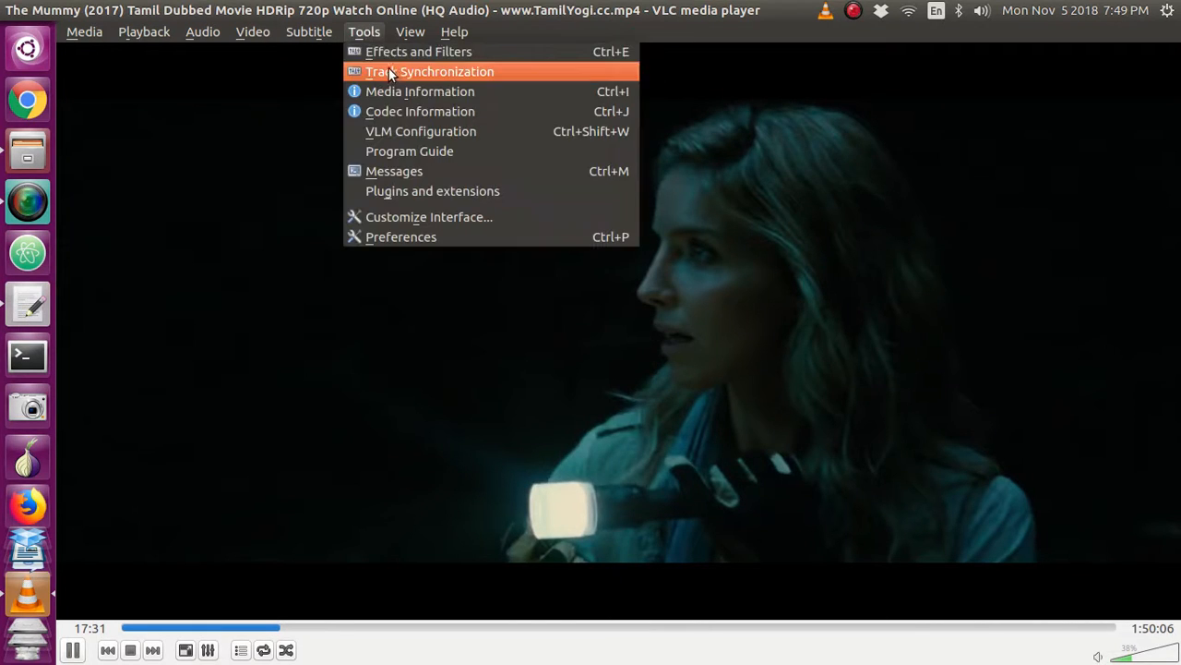
Step: Set subtitle track synchronization to -2.000 s (Hastened) in Track Synchronization
left_click(428, 71)
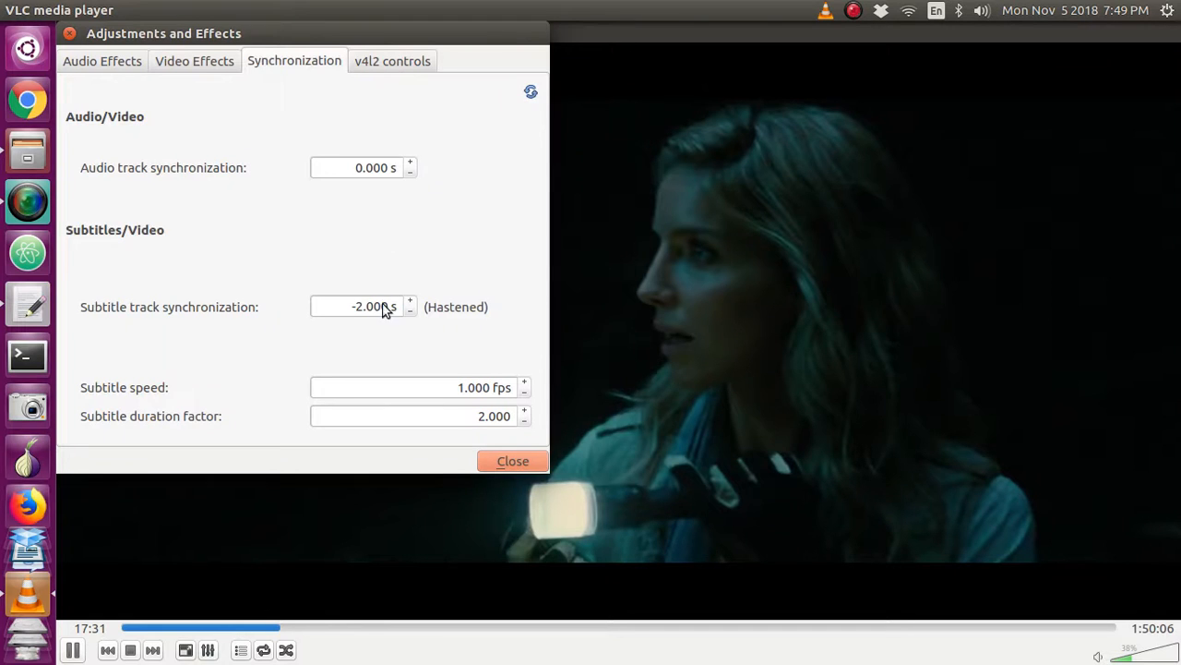
mouse_move(361, 335)
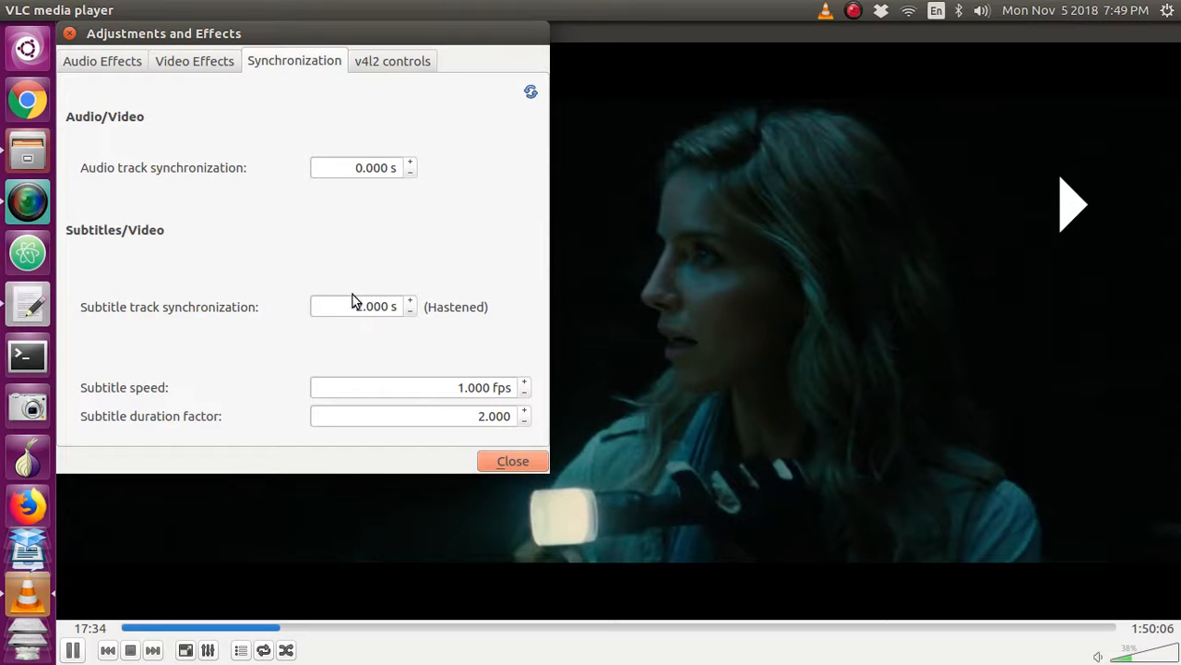
left_click(410, 313)
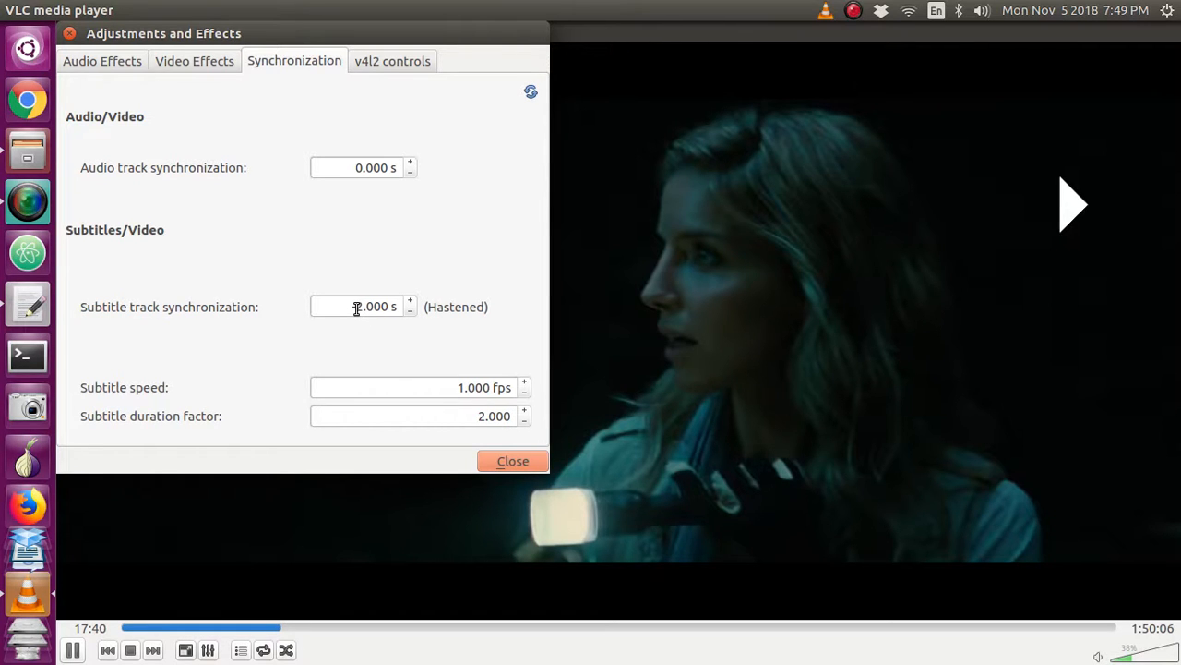
left_click(356, 306)
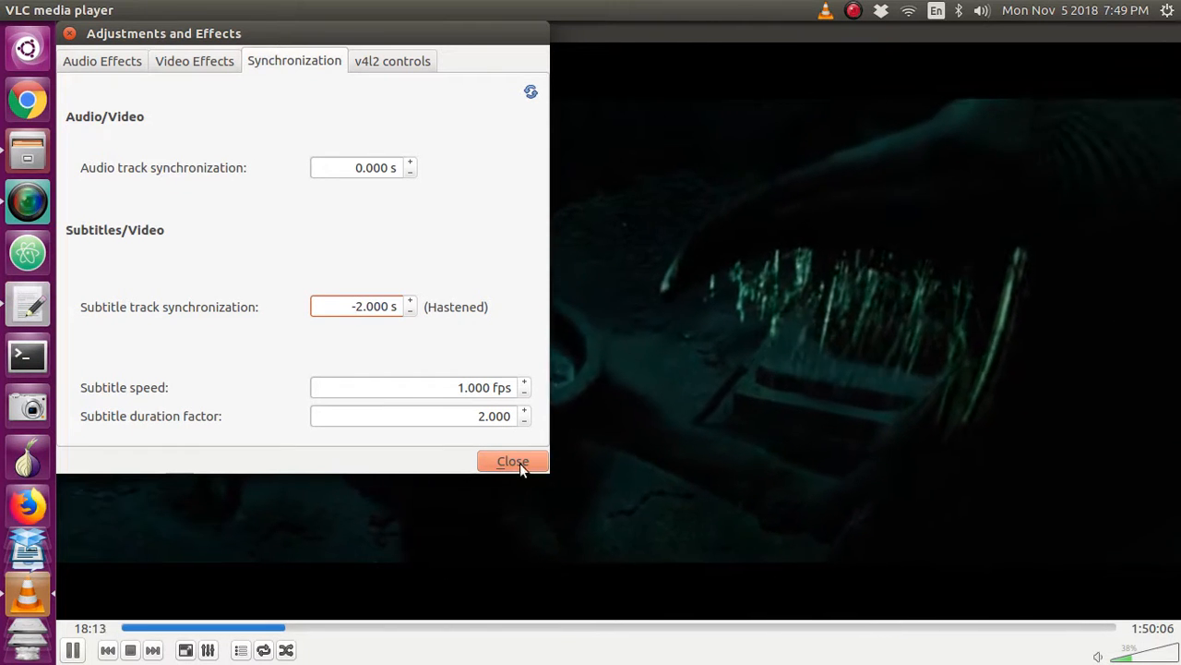
Step: Close the Adjustments and Effects dialog and pause the movie at 18:22
left_click(513, 460)
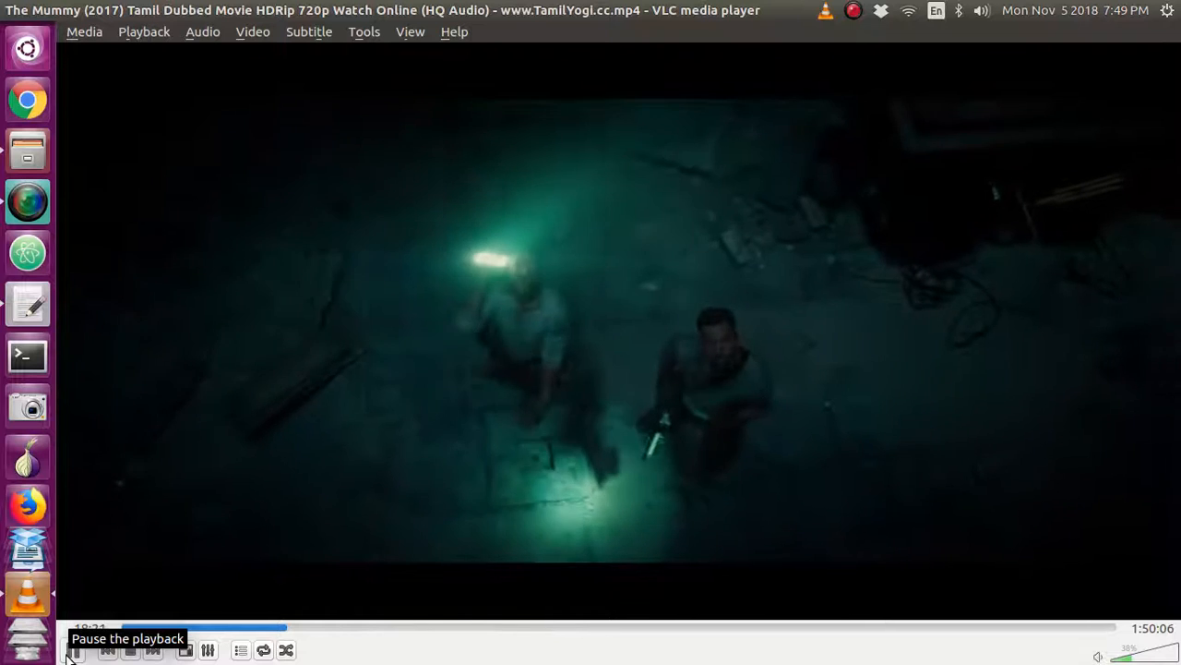
left_click(73, 650)
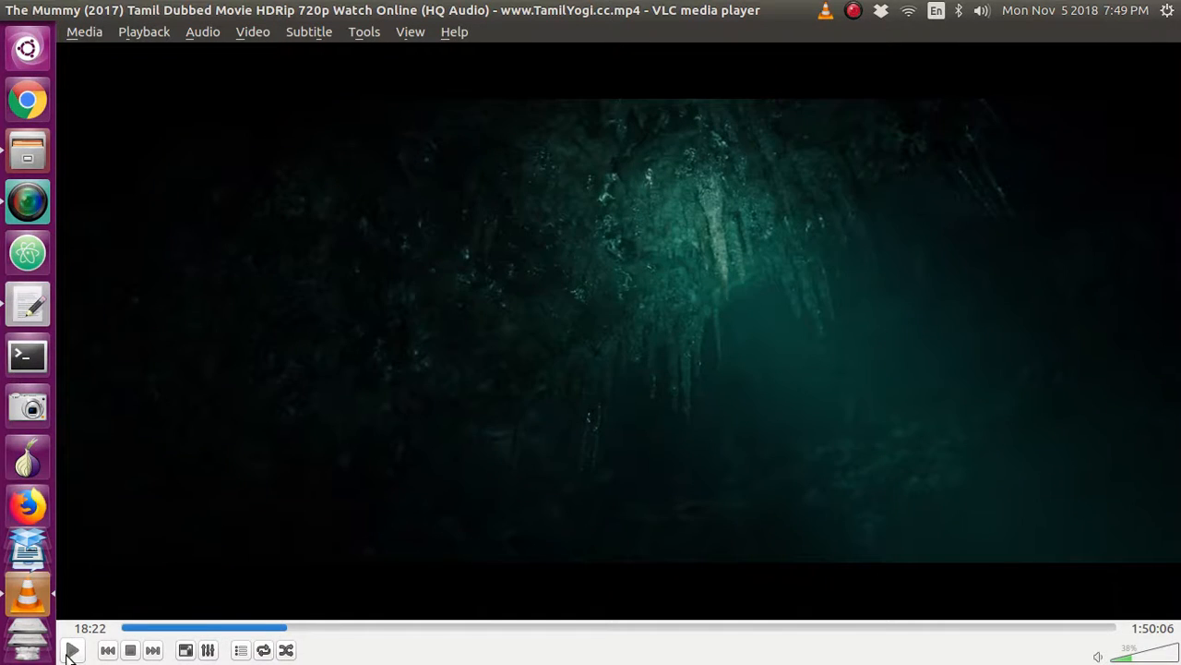